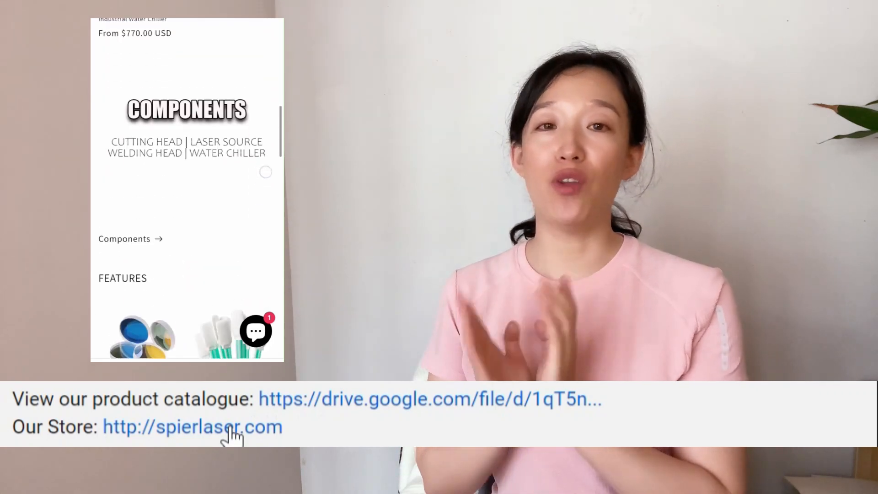
scroll("down", 3)
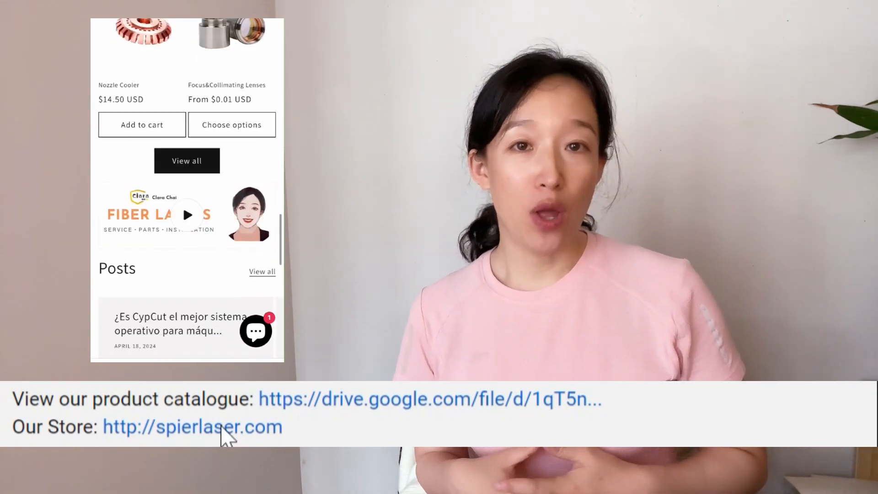